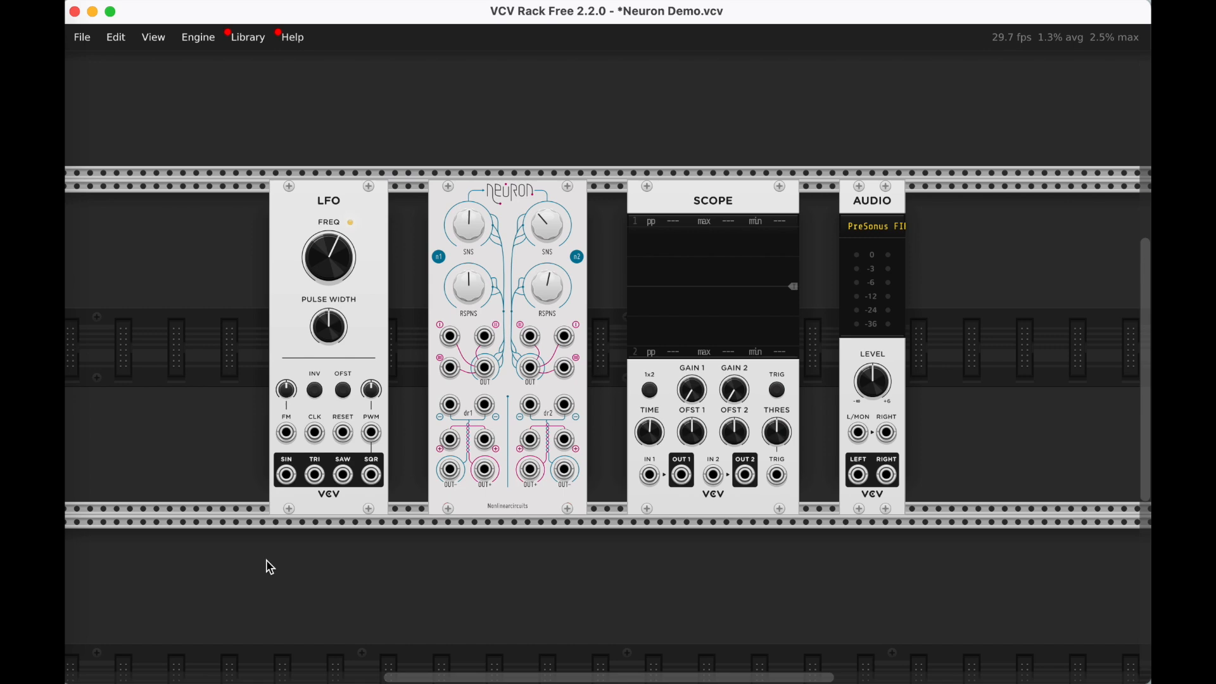
pyautogui.moveTo(403, 680)
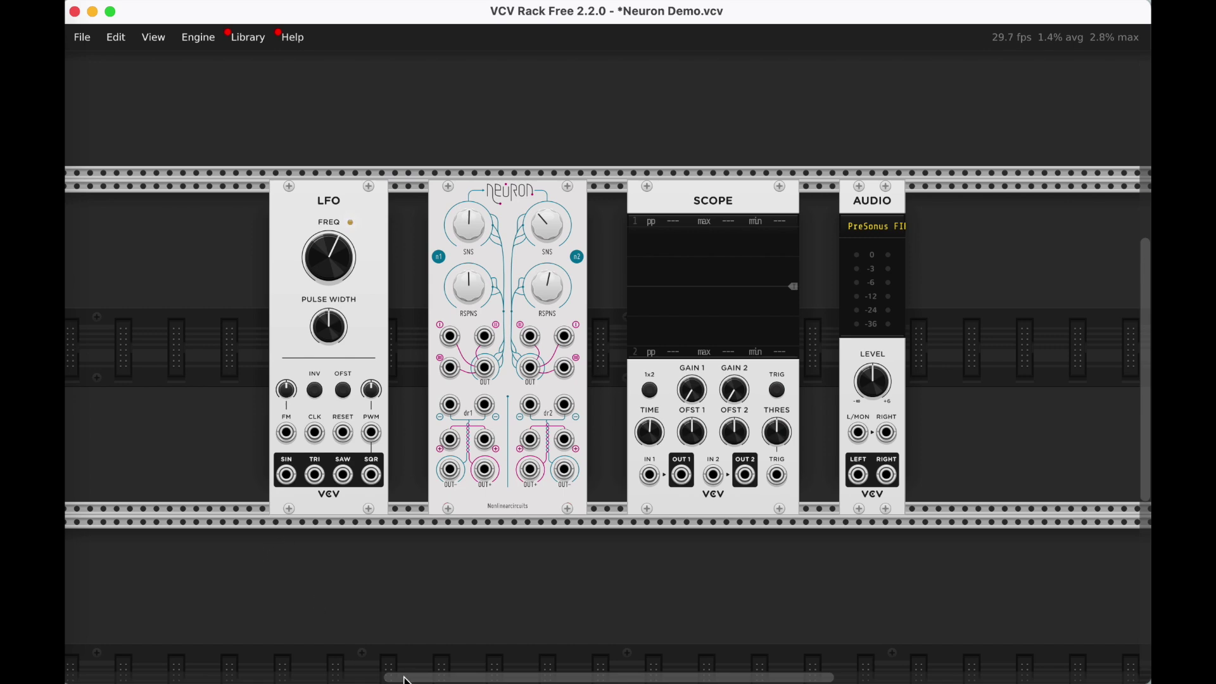
pyautogui.moveTo(339, 205)
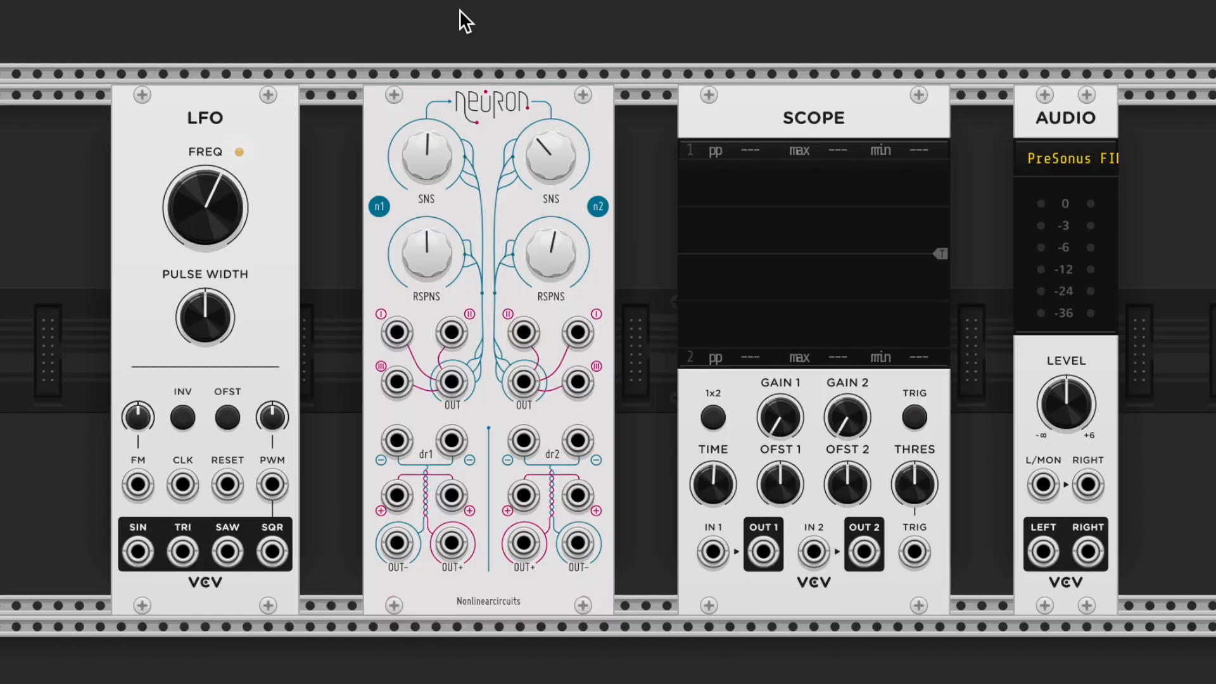
pyautogui.moveTo(795, 89)
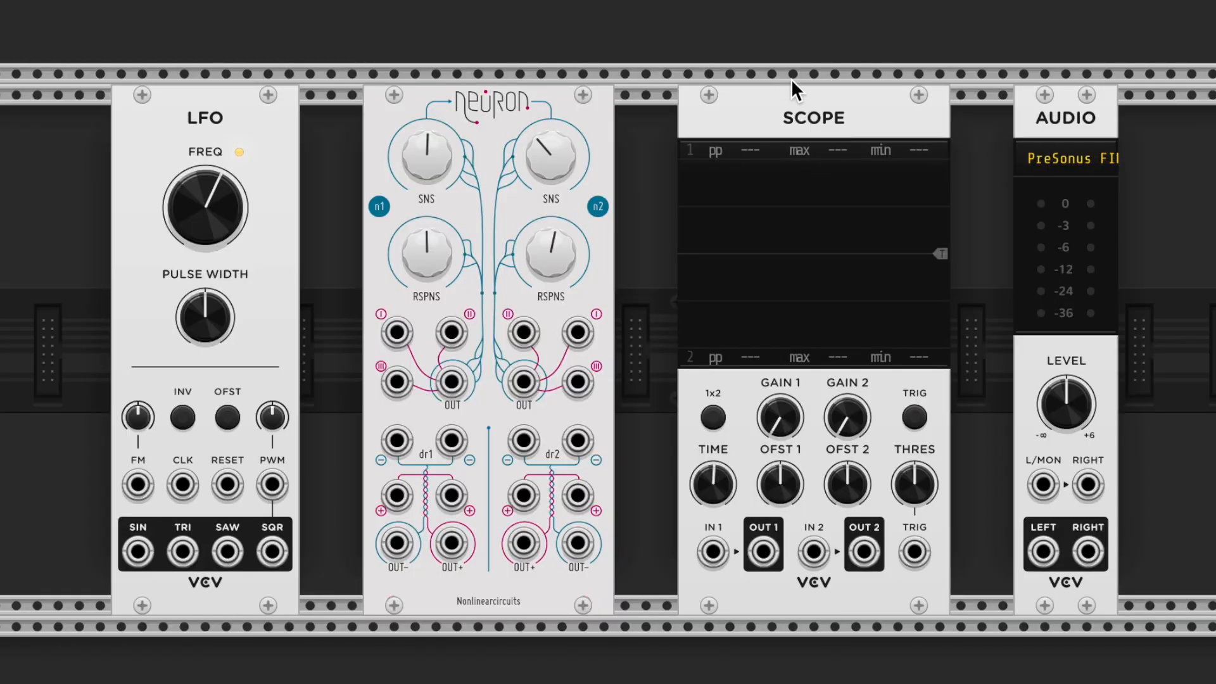
pyautogui.moveTo(1081, 140)
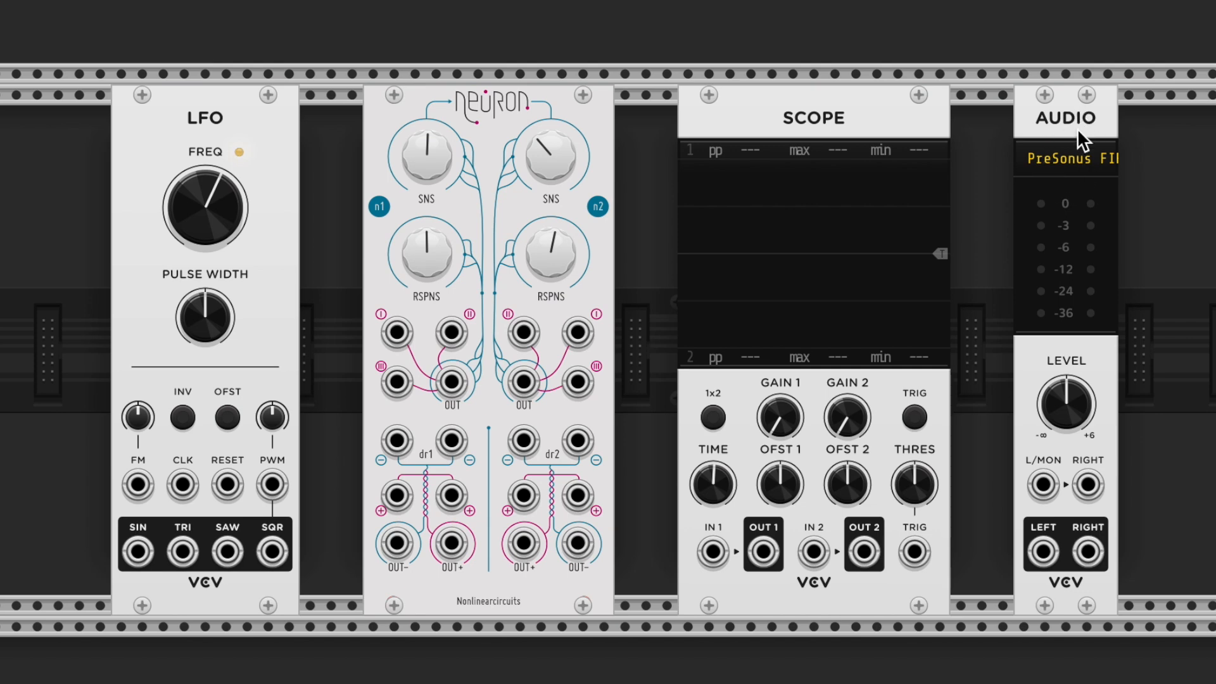
pyautogui.moveTo(1084, 138)
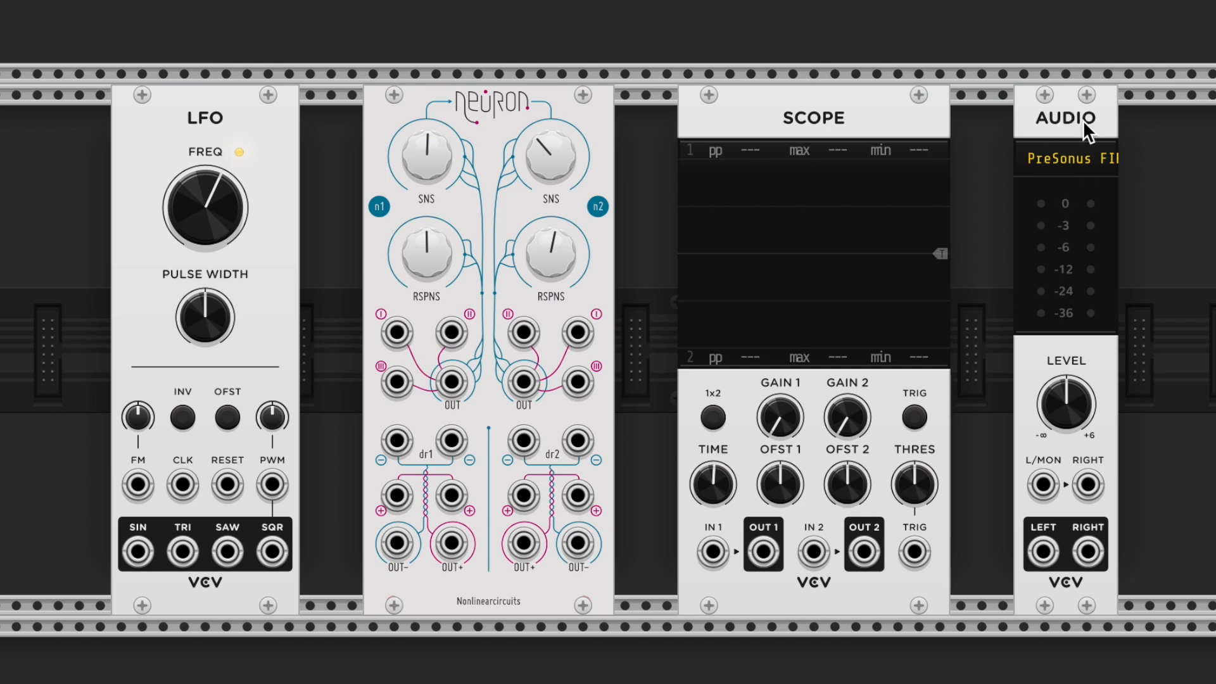
pyautogui.moveTo(138, 551)
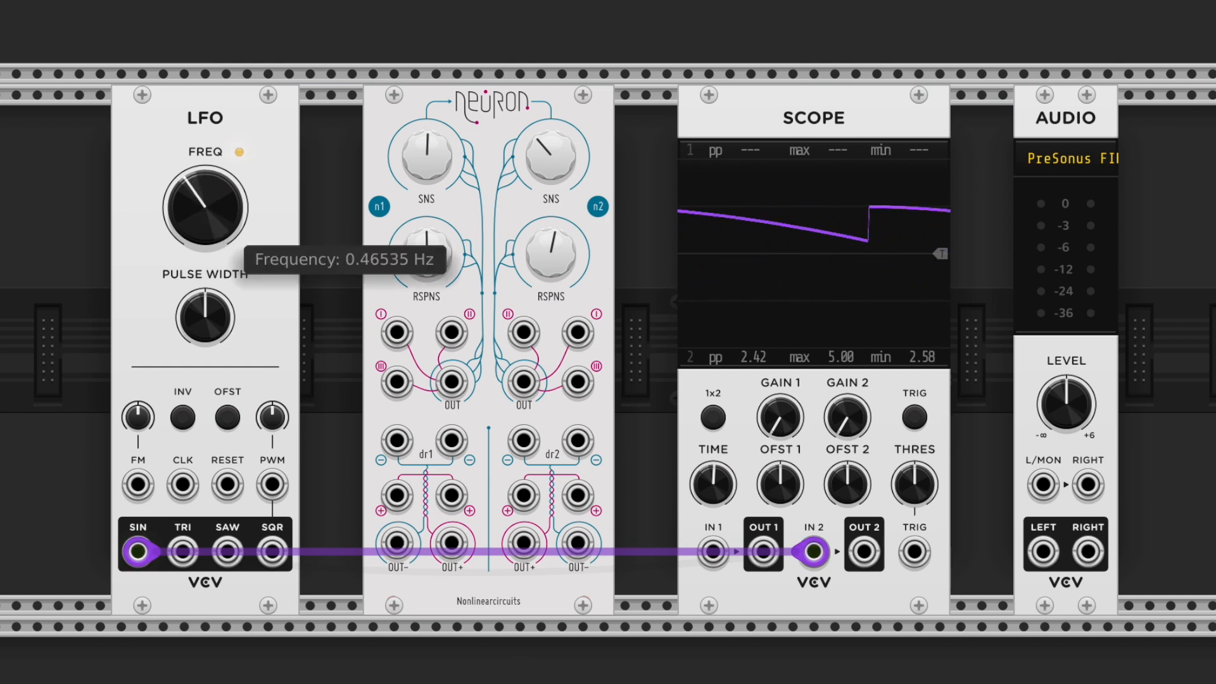
# - Raise the LFO frequency so the scope shows full ±5 V sine cycles
pyautogui.moveTo(204, 204); pyautogui.dragTo(217, 179)
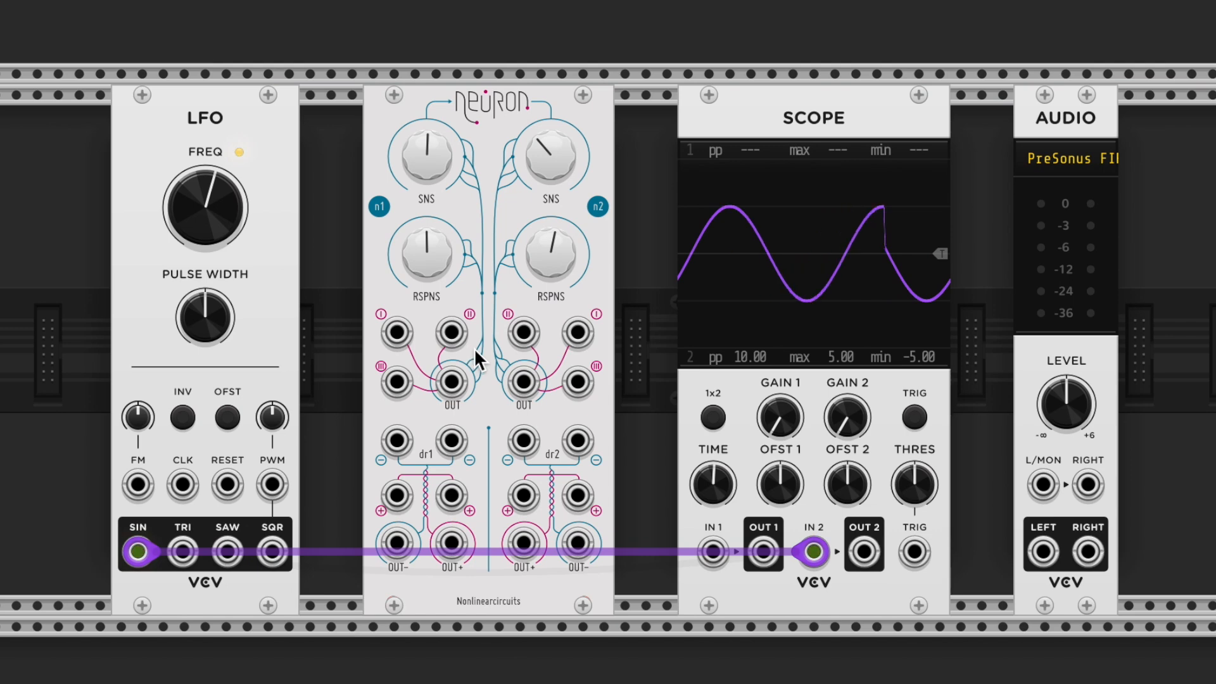
pyautogui.moveTo(138, 551)
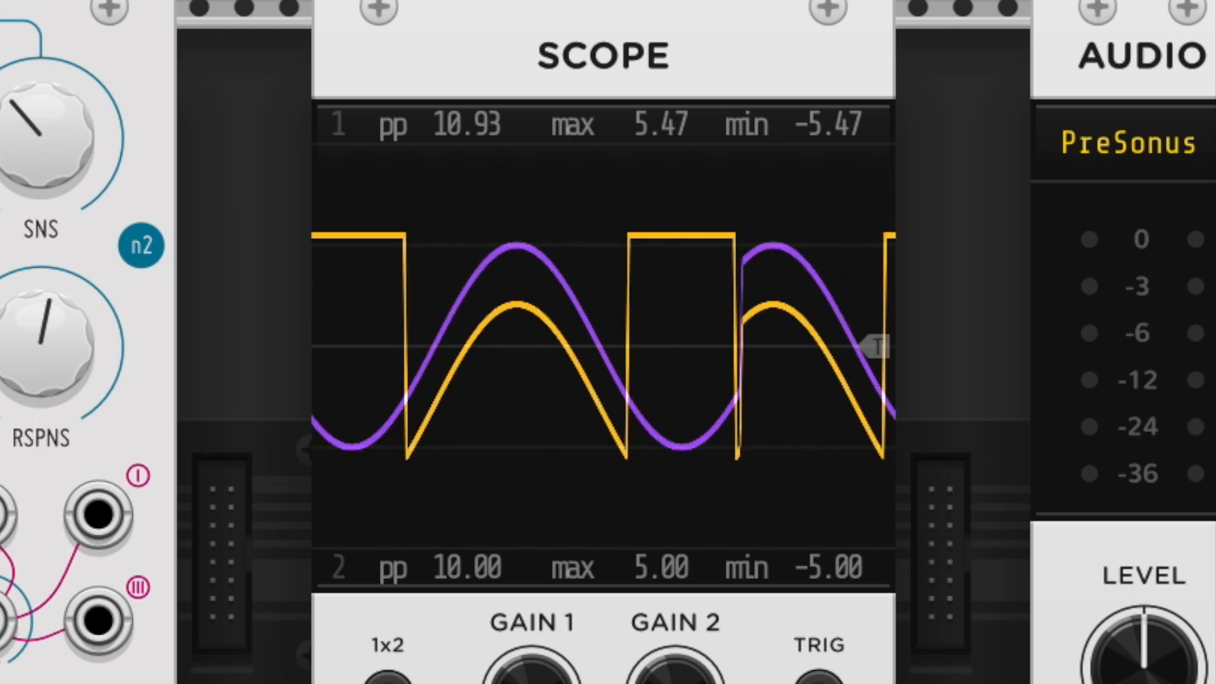
pyautogui.moveTo(236, 186)
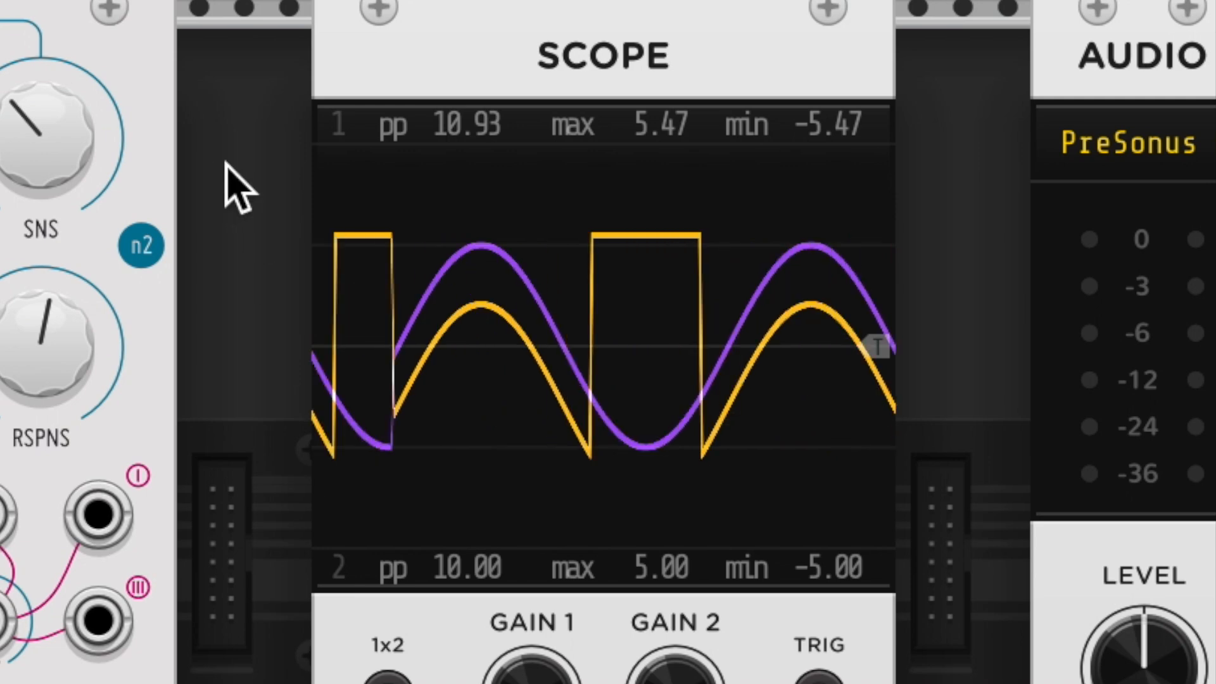
pyautogui.moveTo(391, 388)
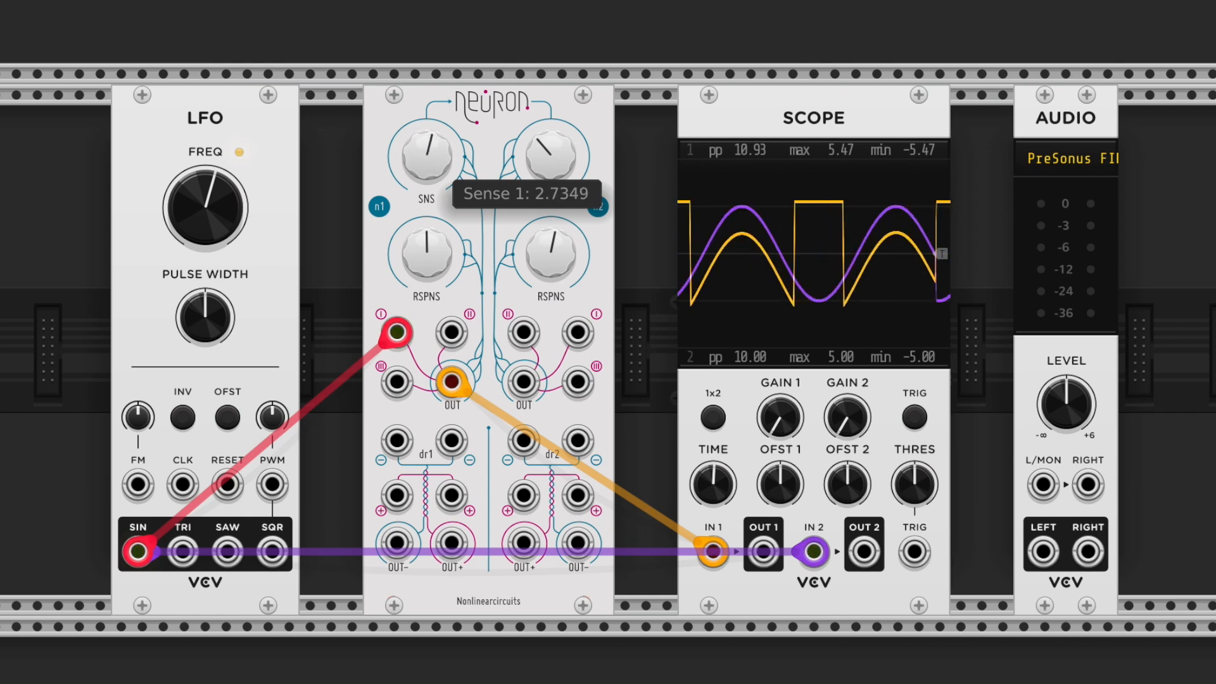
# - Turn Neuron n1's SNS knob up to 5 so its output tracks the sine
pyautogui.moveTo(426, 155); pyautogui.dragTo(430, 139)
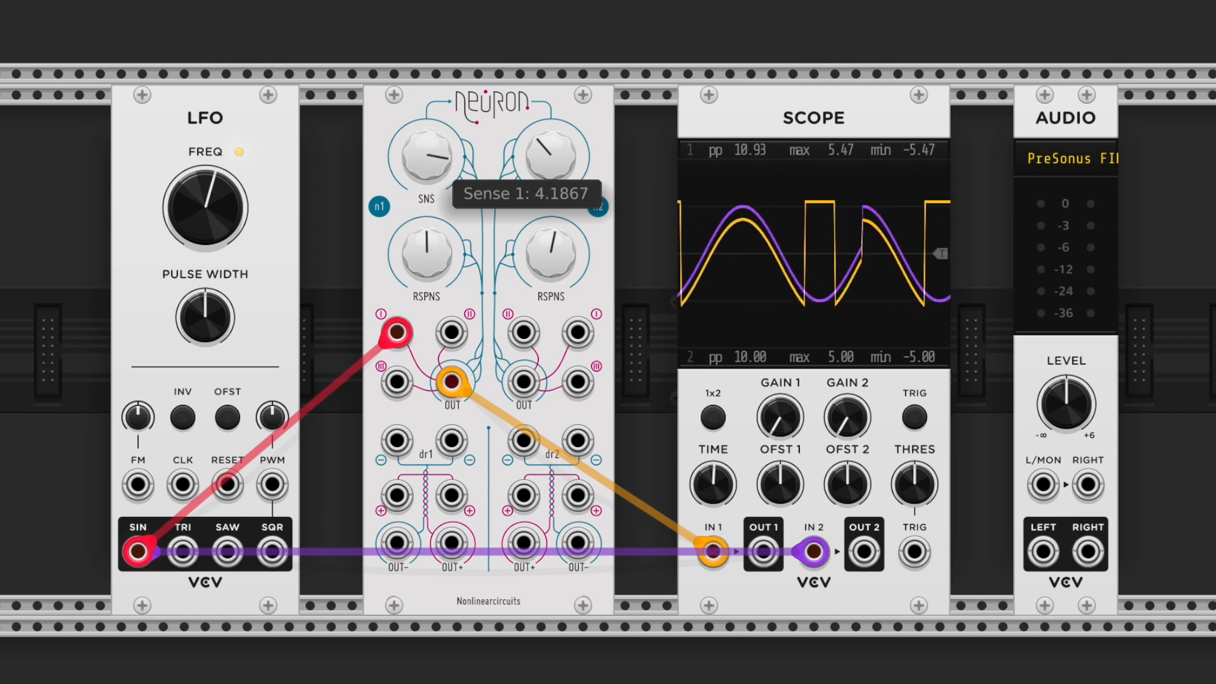
pyautogui.moveTo(426, 159); pyautogui.dragTo(430, 155)
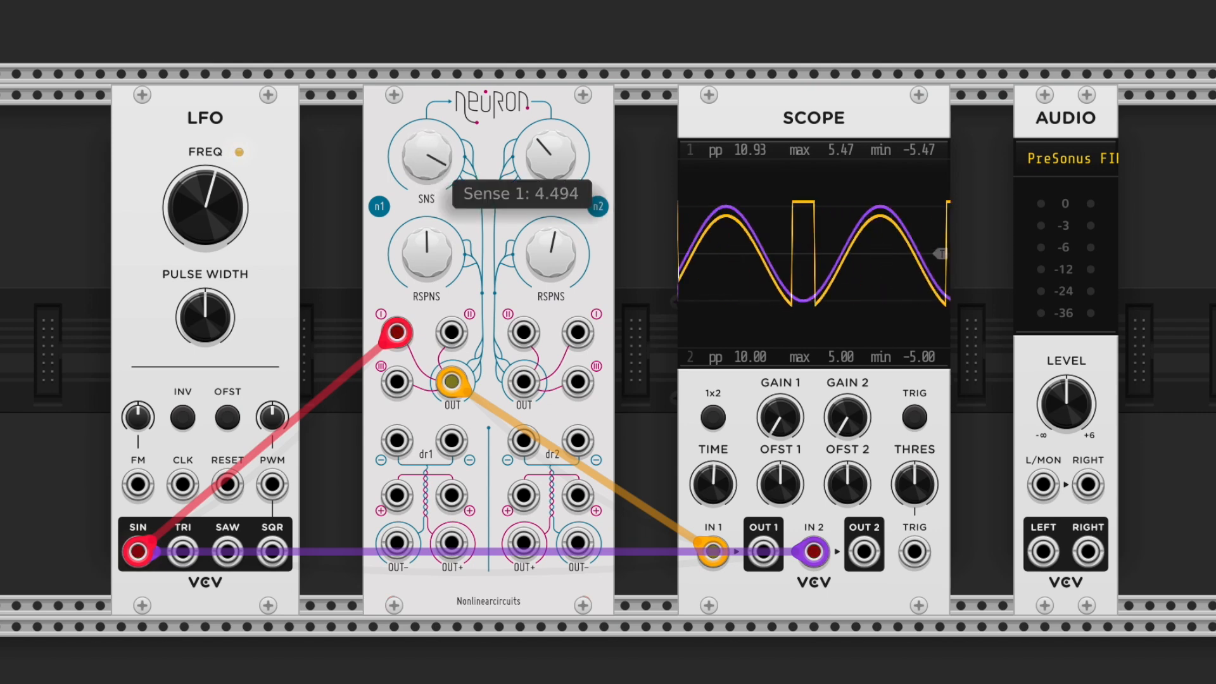
pyautogui.moveTo(427, 154); pyautogui.dragTo(431, 144)
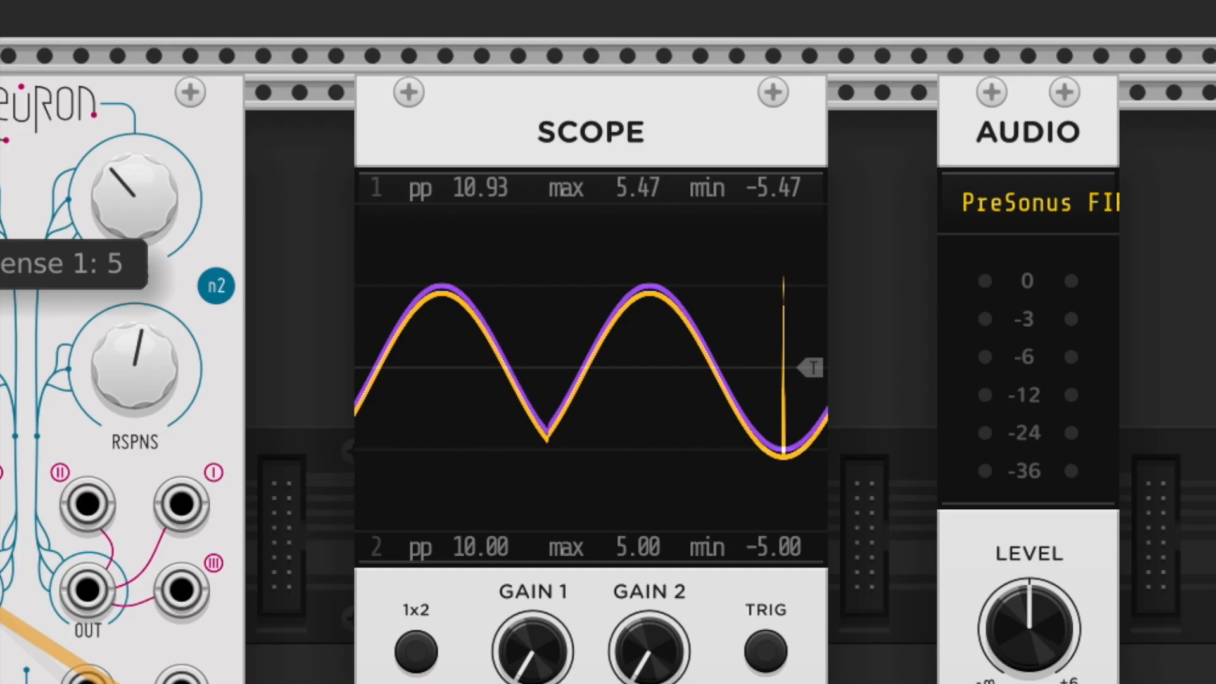
pyautogui.moveTo(640, 453)
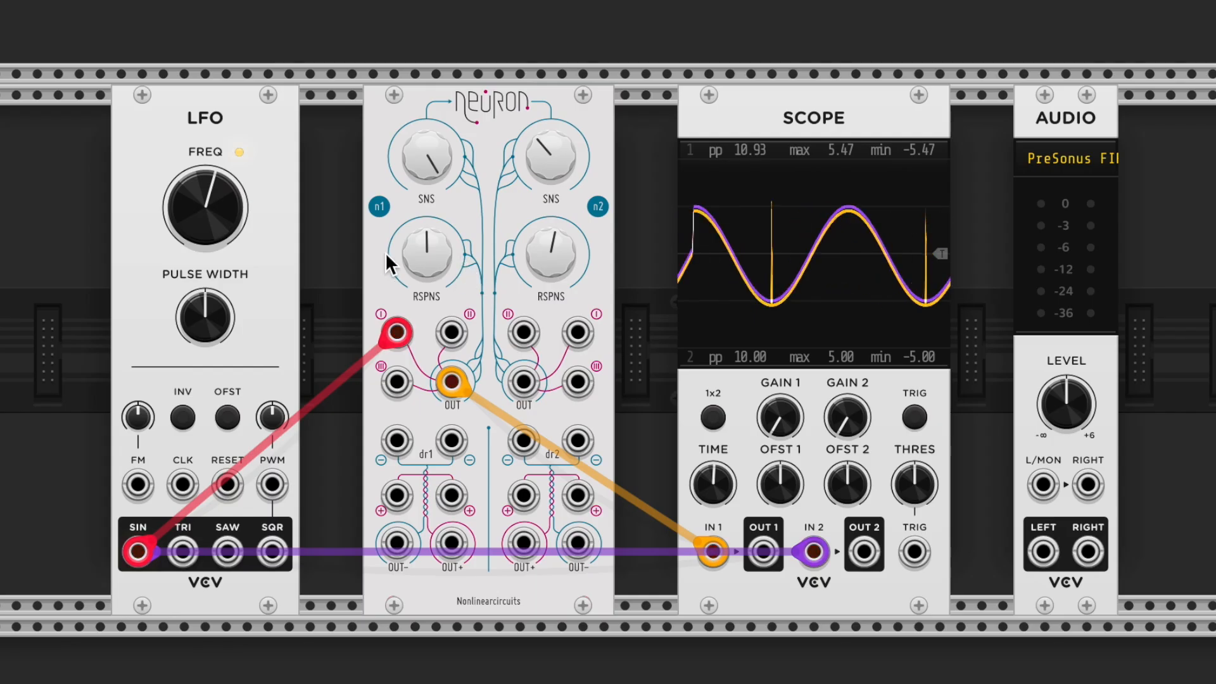
# - Turn Neuron n1's RSPNS knob up to about 8.4, producing square-edged ±8.7 V pulses
pyautogui.moveTo(426, 252); pyautogui.dragTo(415, 248)
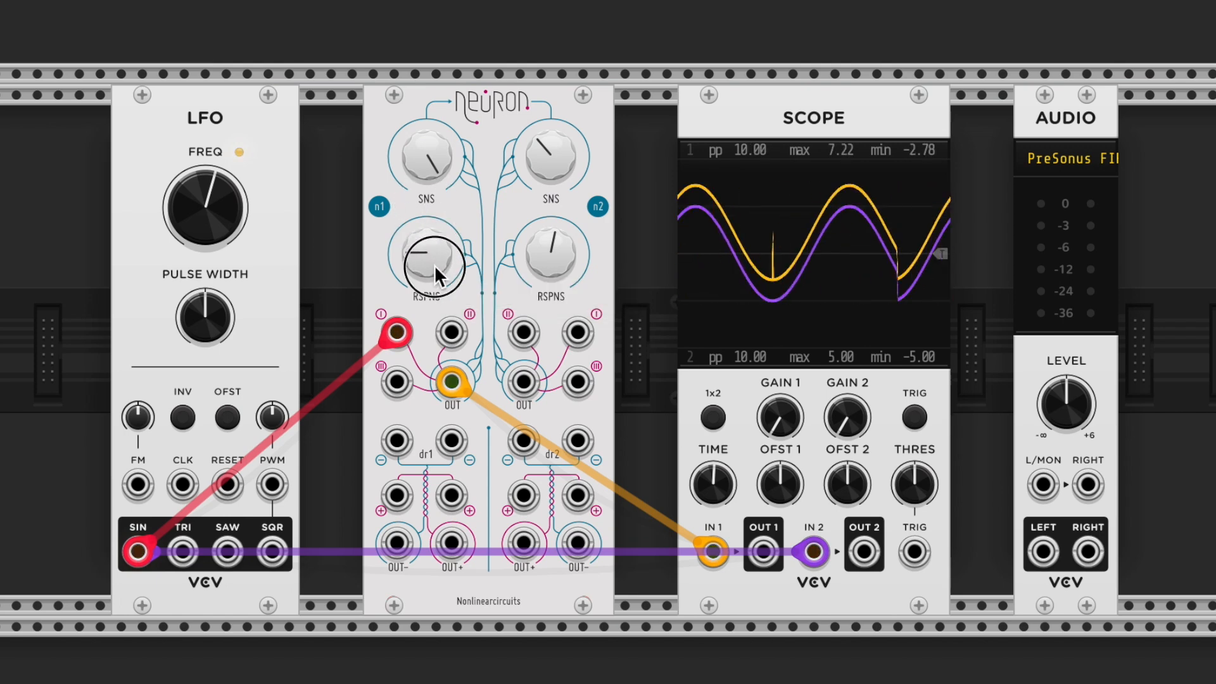
pyautogui.moveTo(433, 259); pyautogui.dragTo(434, 248)
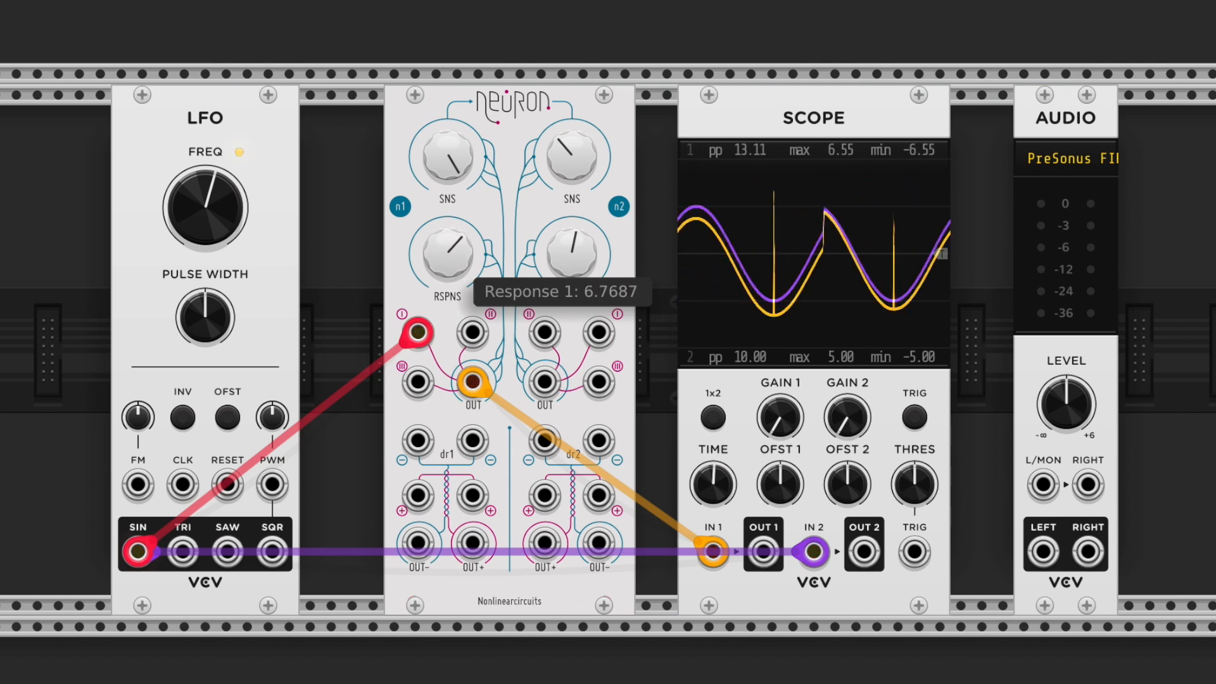
pyautogui.moveTo(448, 248); pyautogui.dragTo(449, 232)
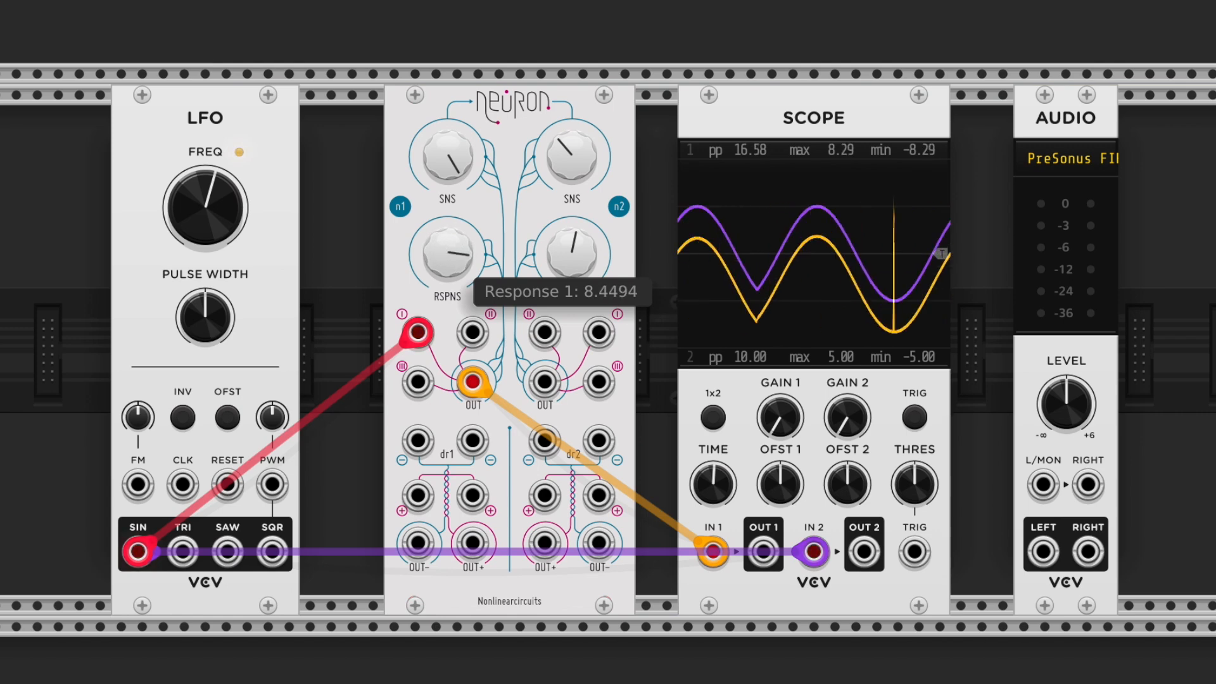
pyautogui.moveTo(445, 155); pyautogui.dragTo(449, 151)
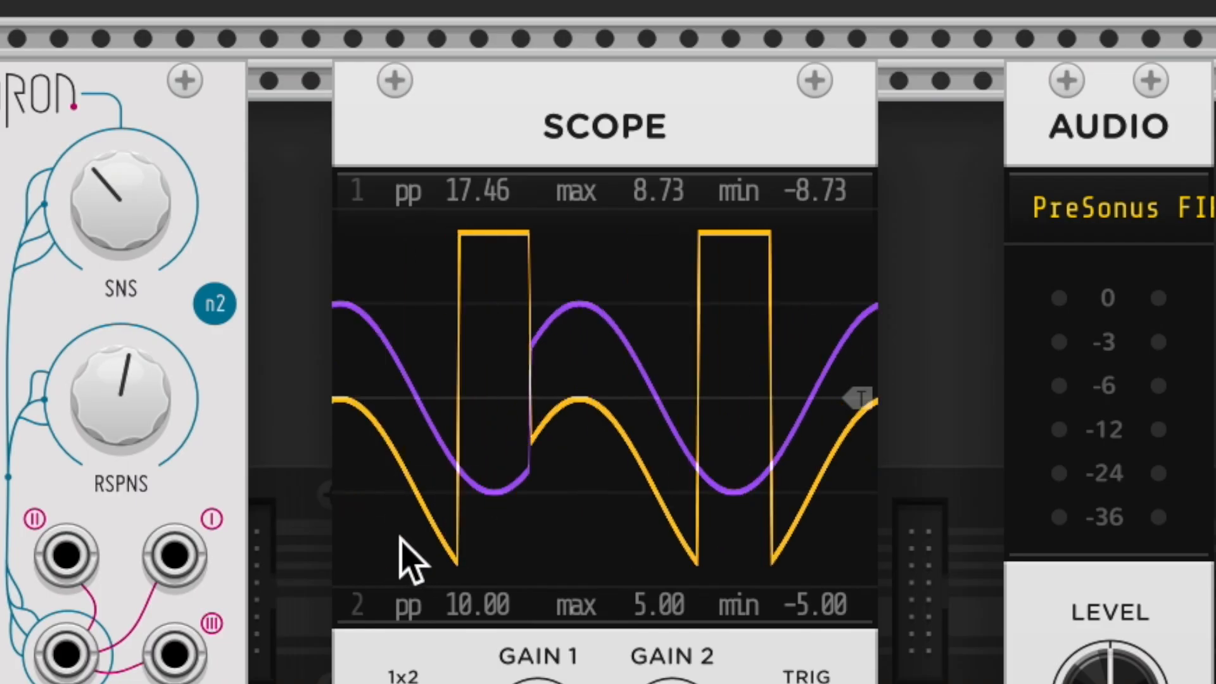
pyautogui.moveTo(589, 535)
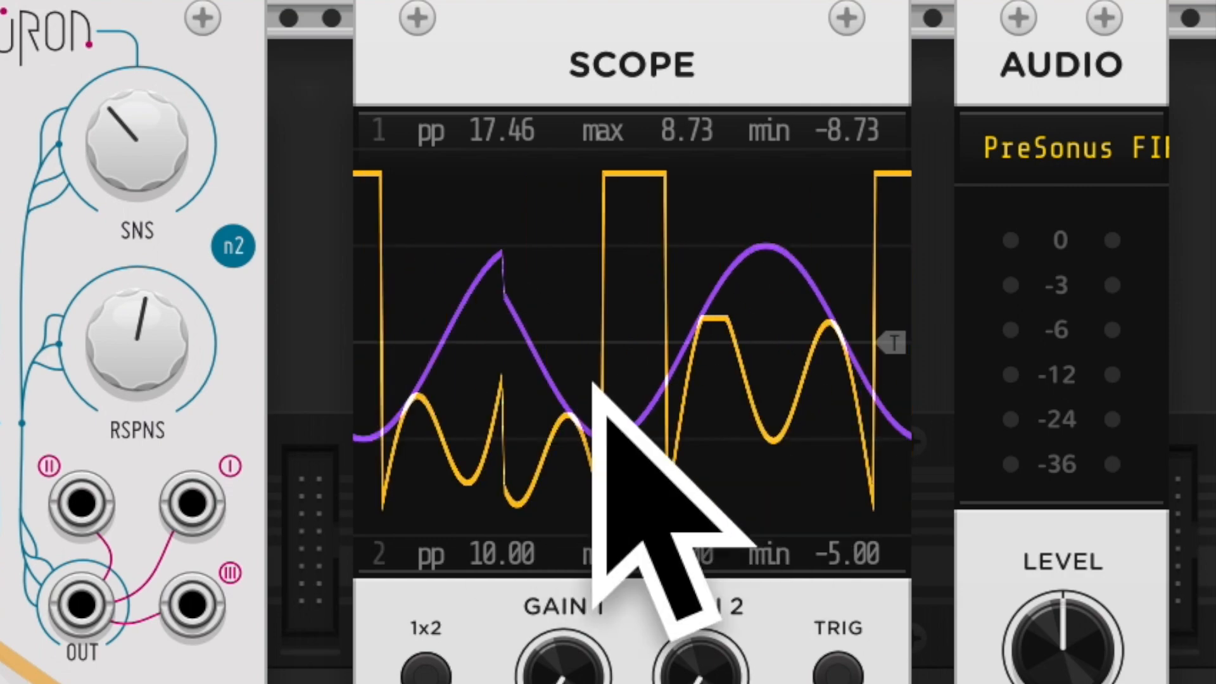
pyautogui.moveTo(837, 434)
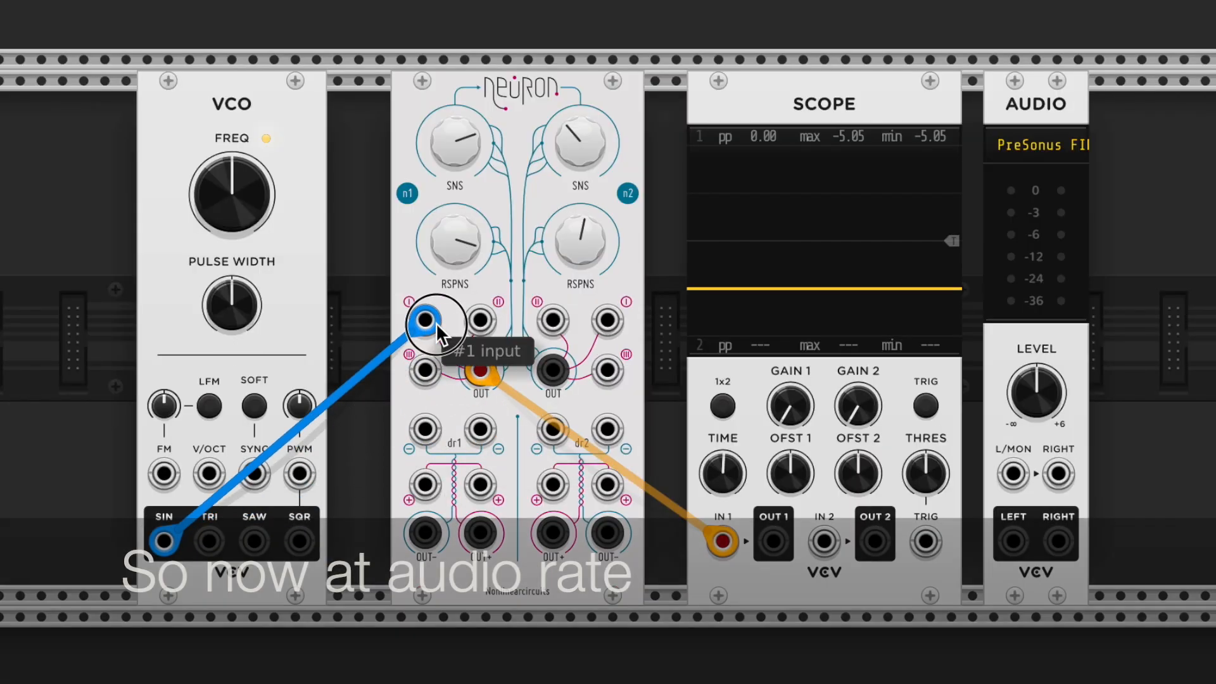
pyautogui.moveTo(161, 537)
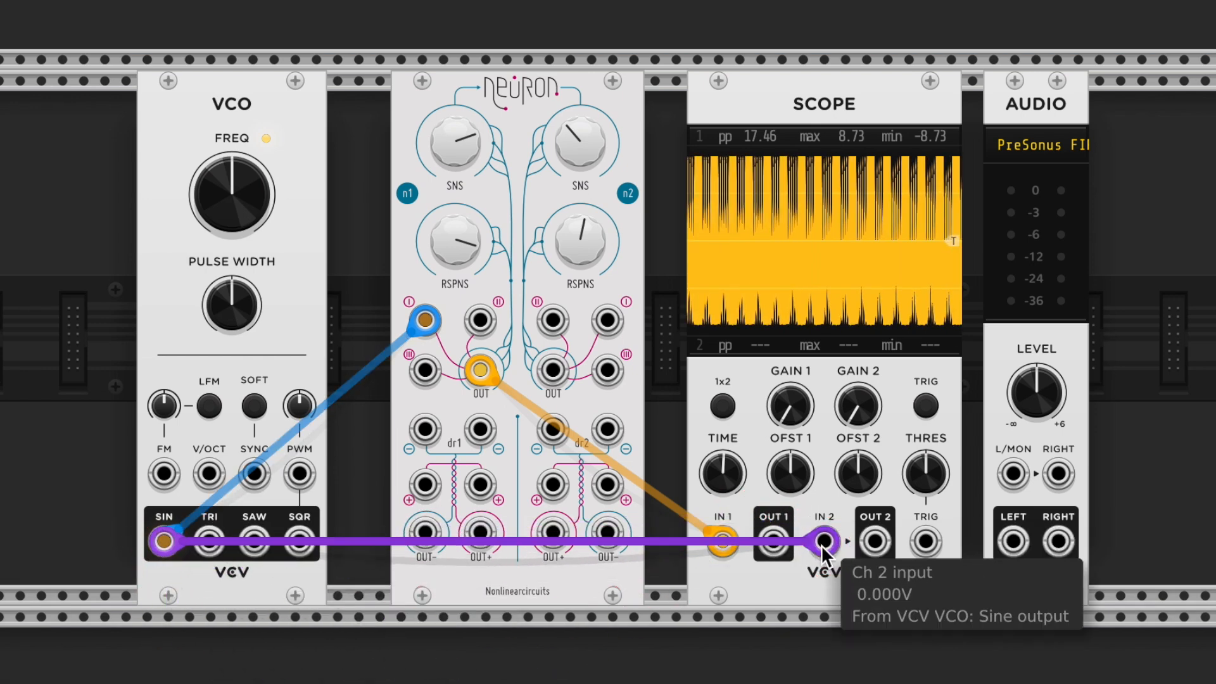
# - Route the audio-rate Neuron output through the Scope to the audio module
pyautogui.click(821, 539)
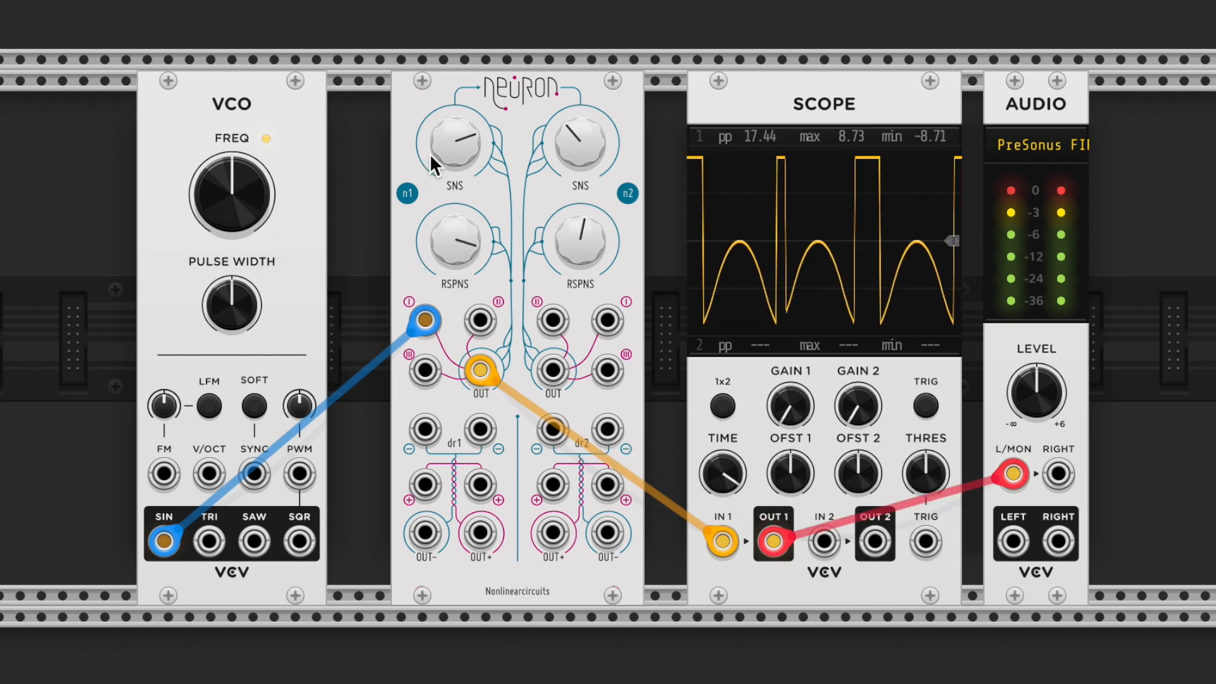
# - Adjust Neuron n1's sensitivity knob while listening to the output
pyautogui.moveTo(453, 139); pyautogui.dragTo(446, 136)
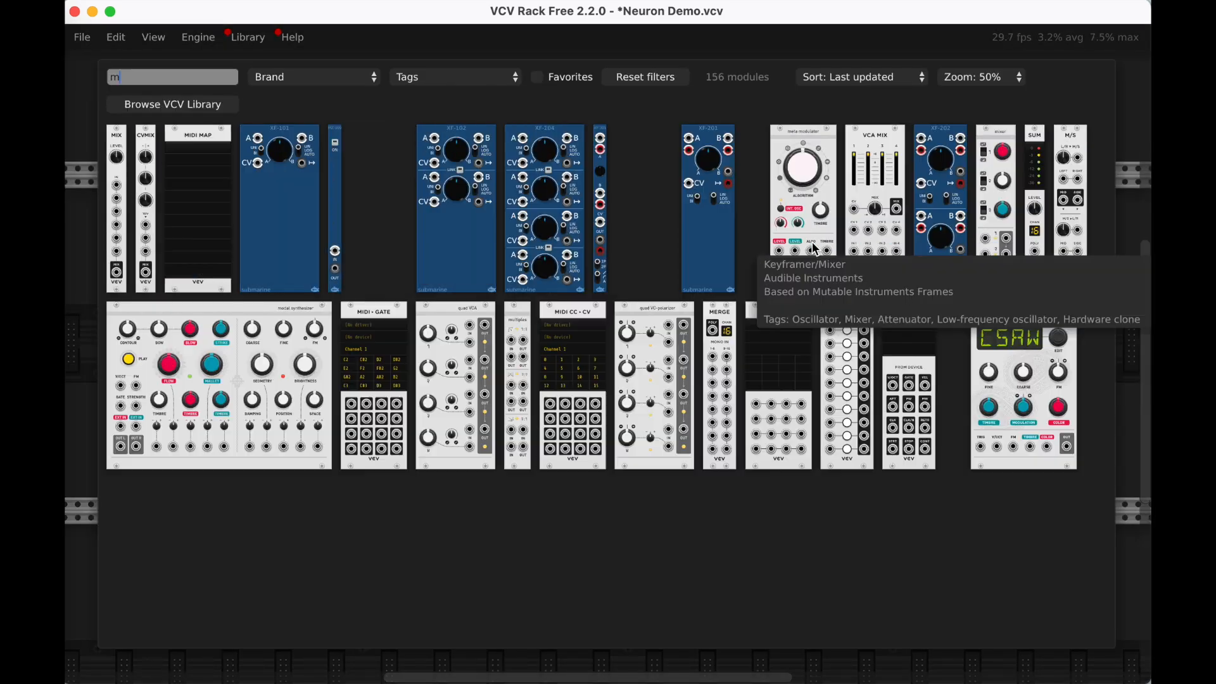
# - Search the module browser for 'mixer'
pyautogui.write('ixer')
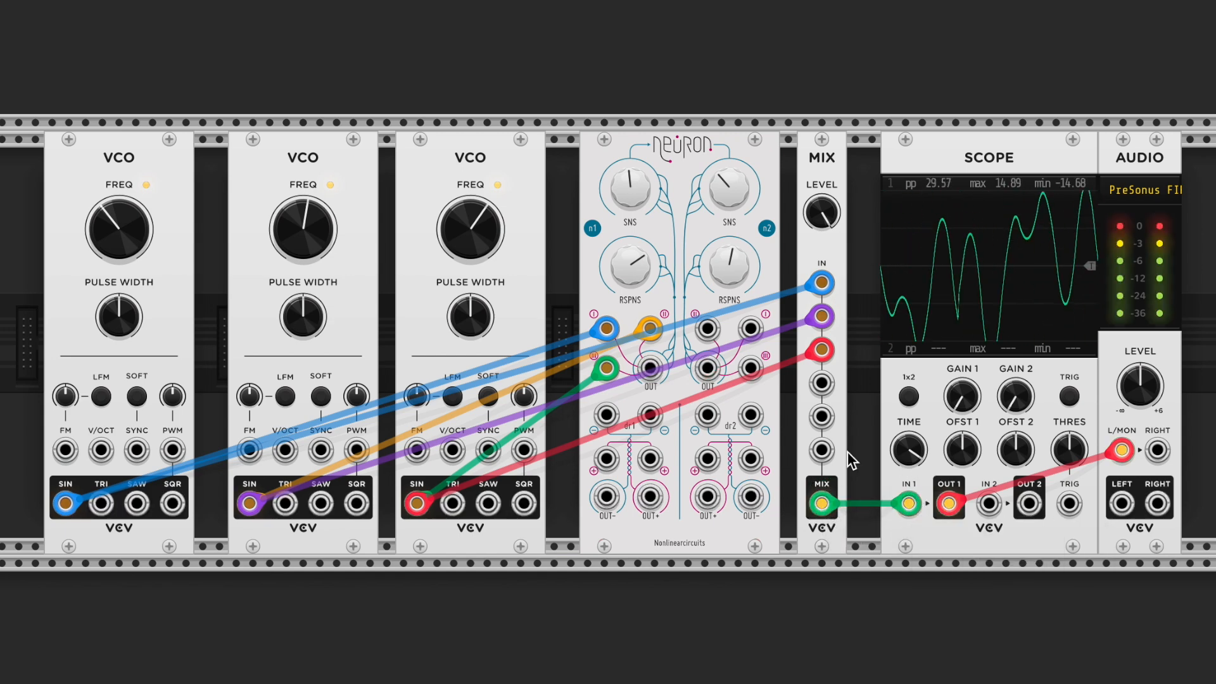
pyautogui.moveTo(978, 225)
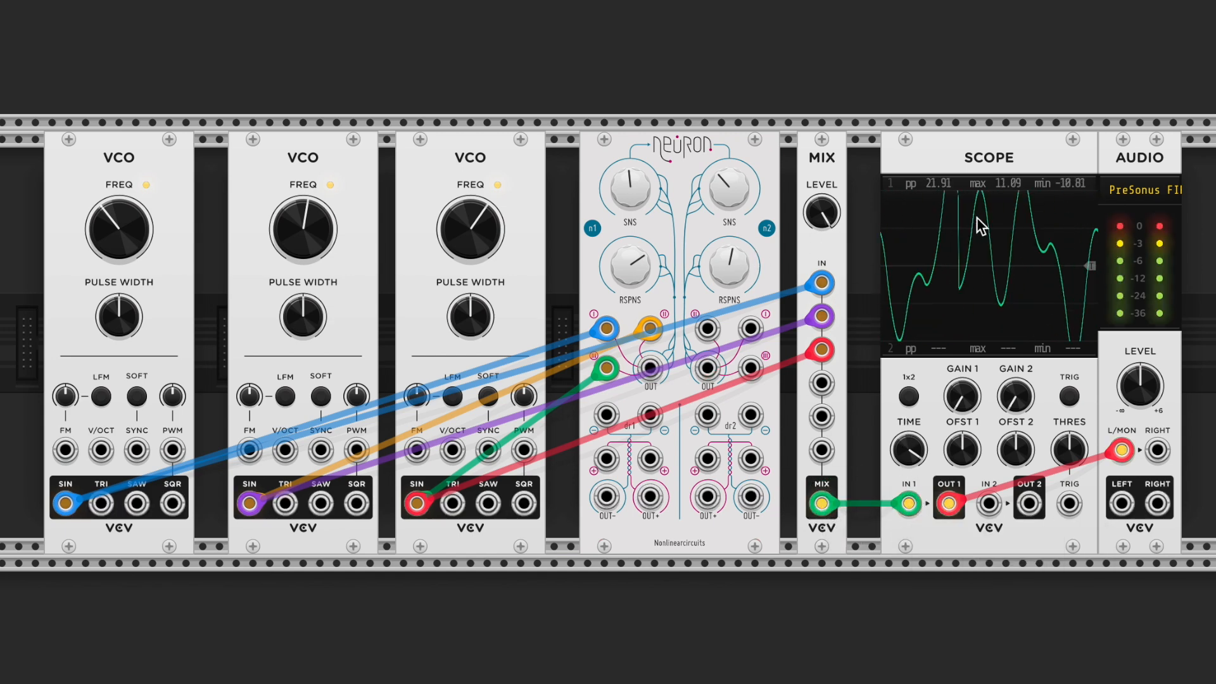
pyautogui.moveTo(876, 163)
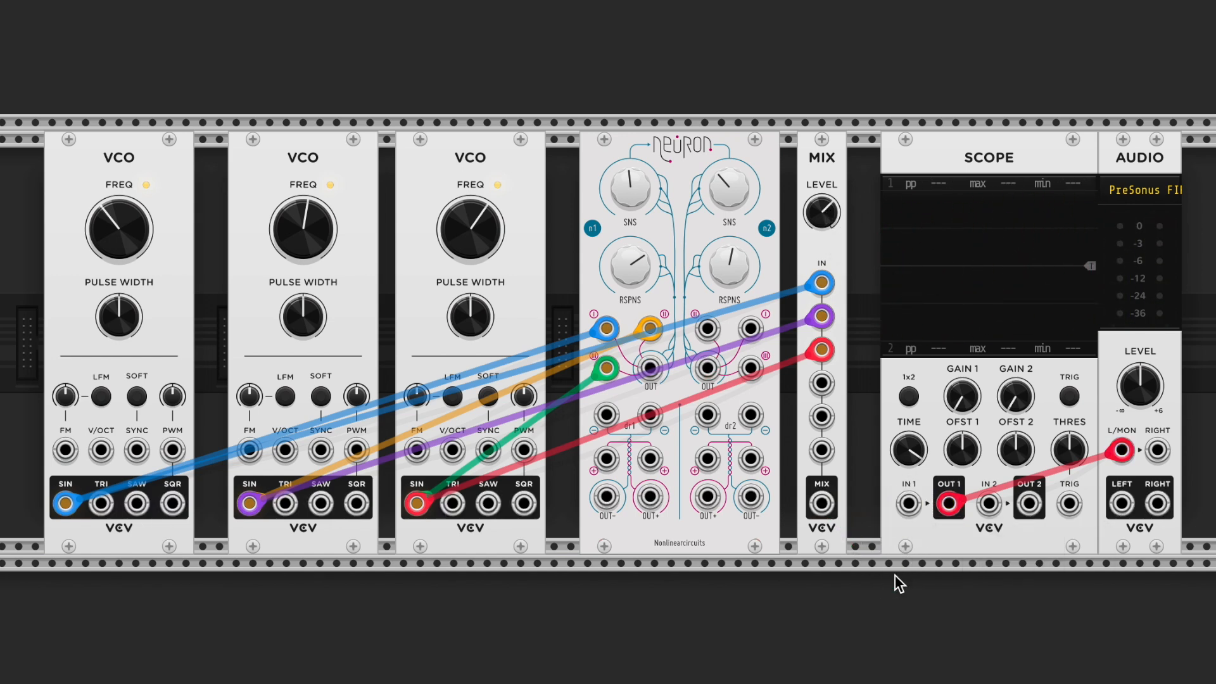
pyautogui.moveTo(649, 370)
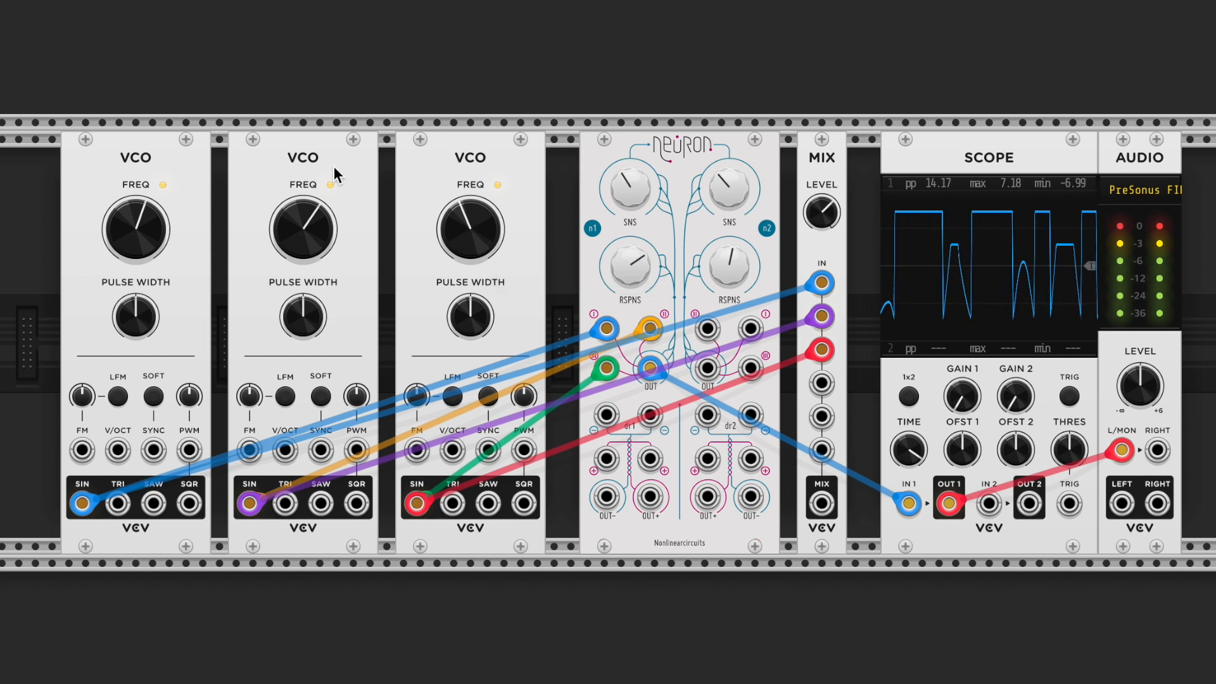
pyautogui.moveTo(82, 504)
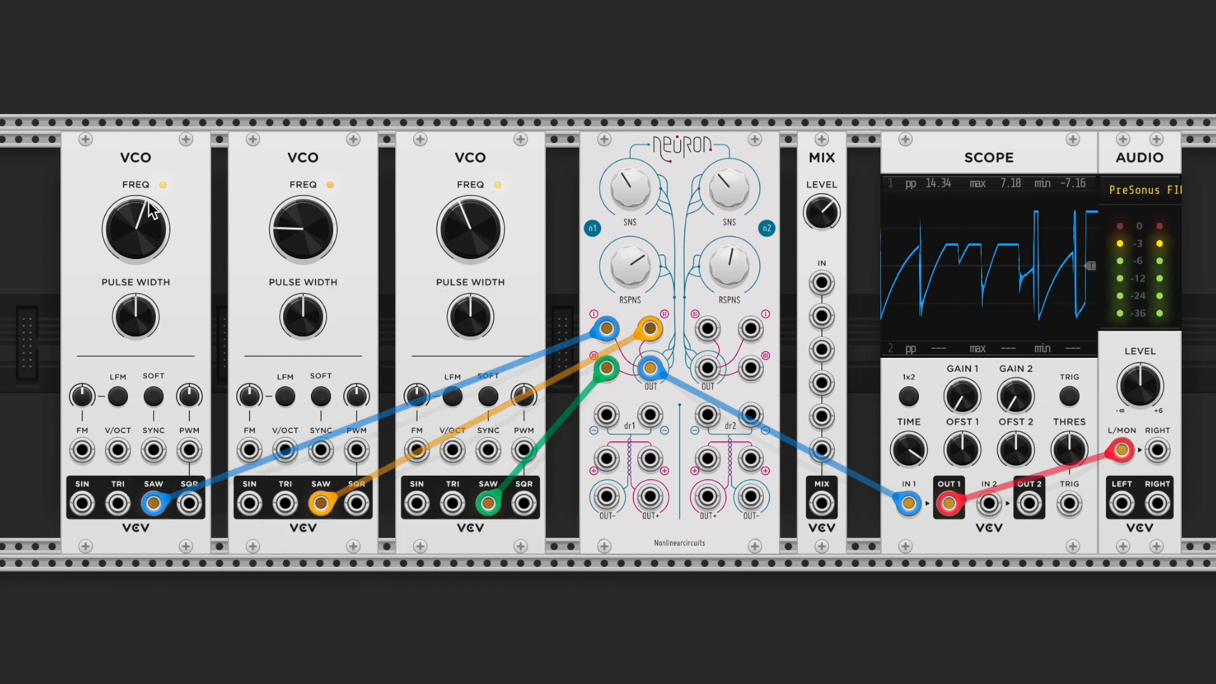
# - Retune all three VCO frequencies, bringing the first near 99 Hz
pyautogui.moveTo(136, 224); pyautogui.dragTo(148, 213)
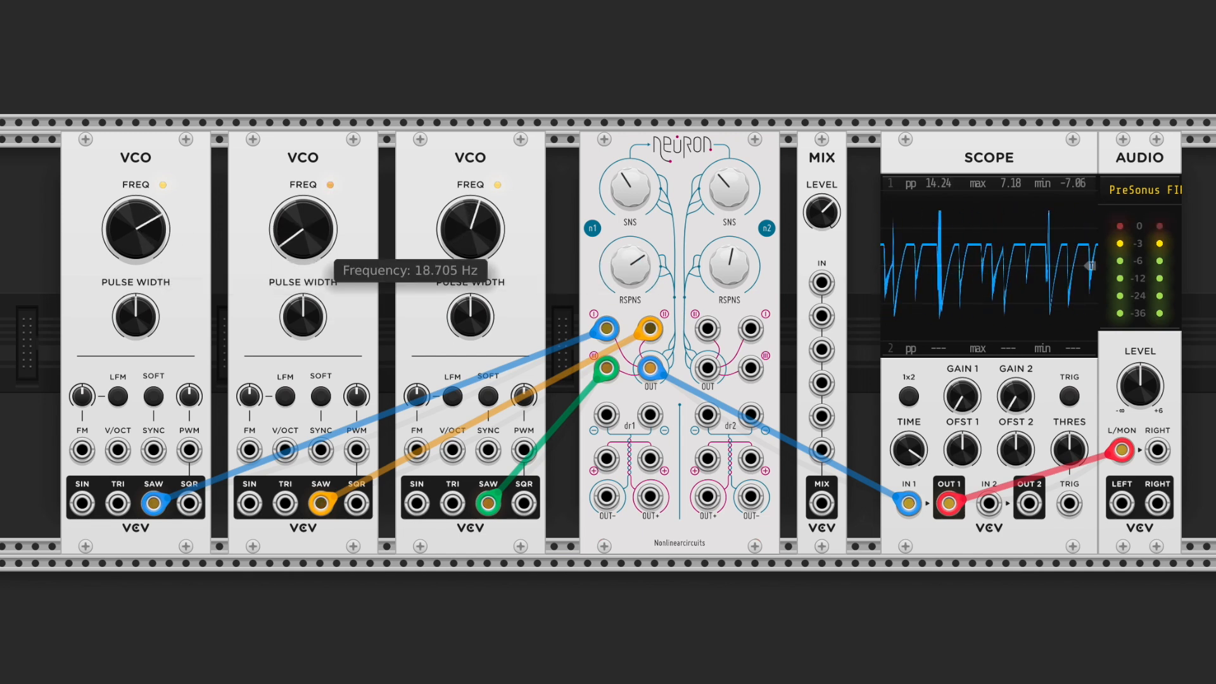
pyautogui.moveTo(302, 228); pyautogui.dragTo(307, 233)
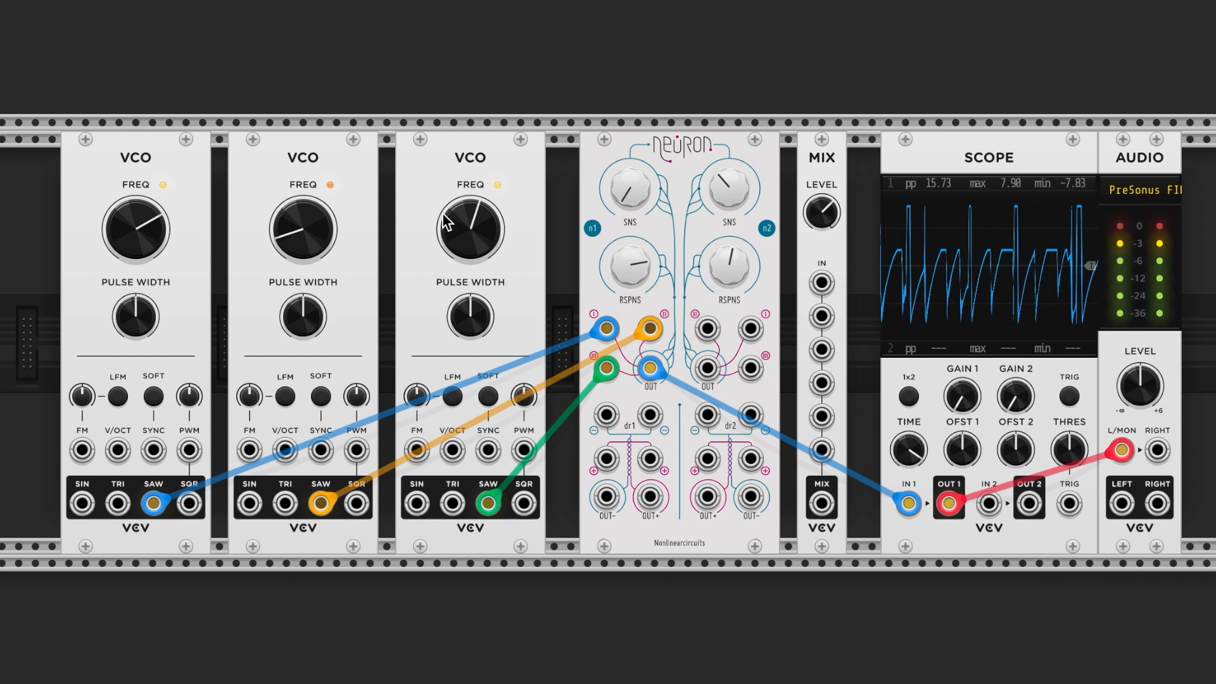
pyautogui.moveTo(469, 227); pyautogui.dragTo(466, 217)
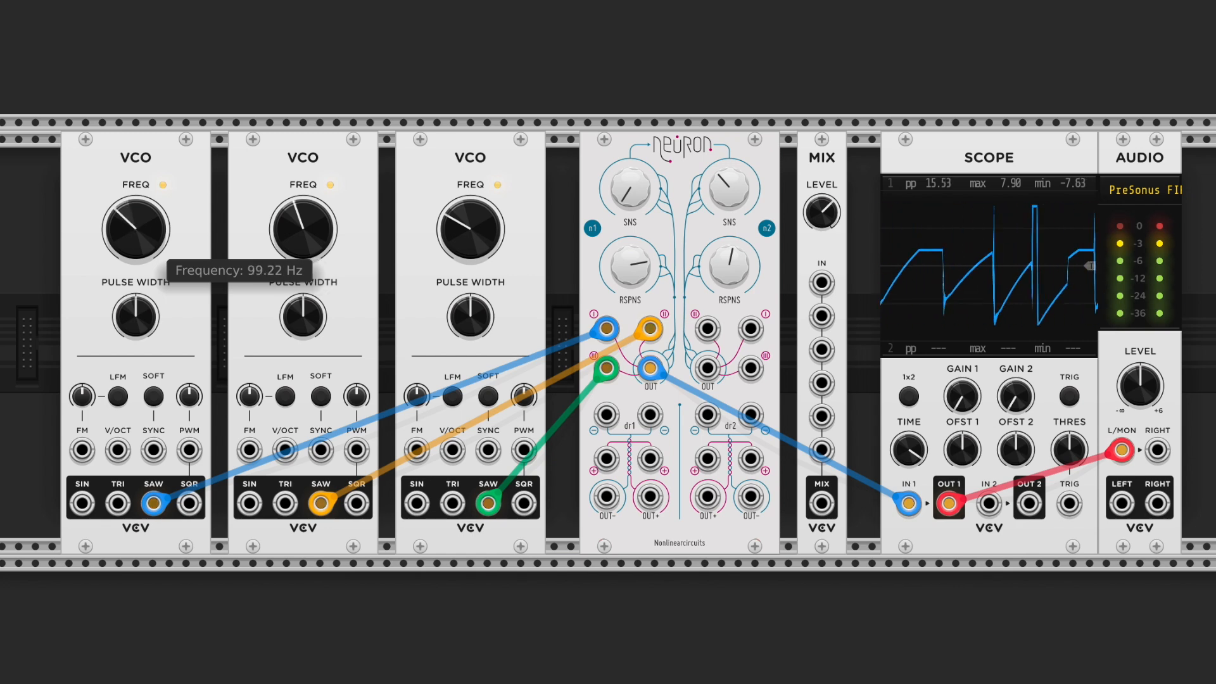
pyautogui.moveTo(287, 110)
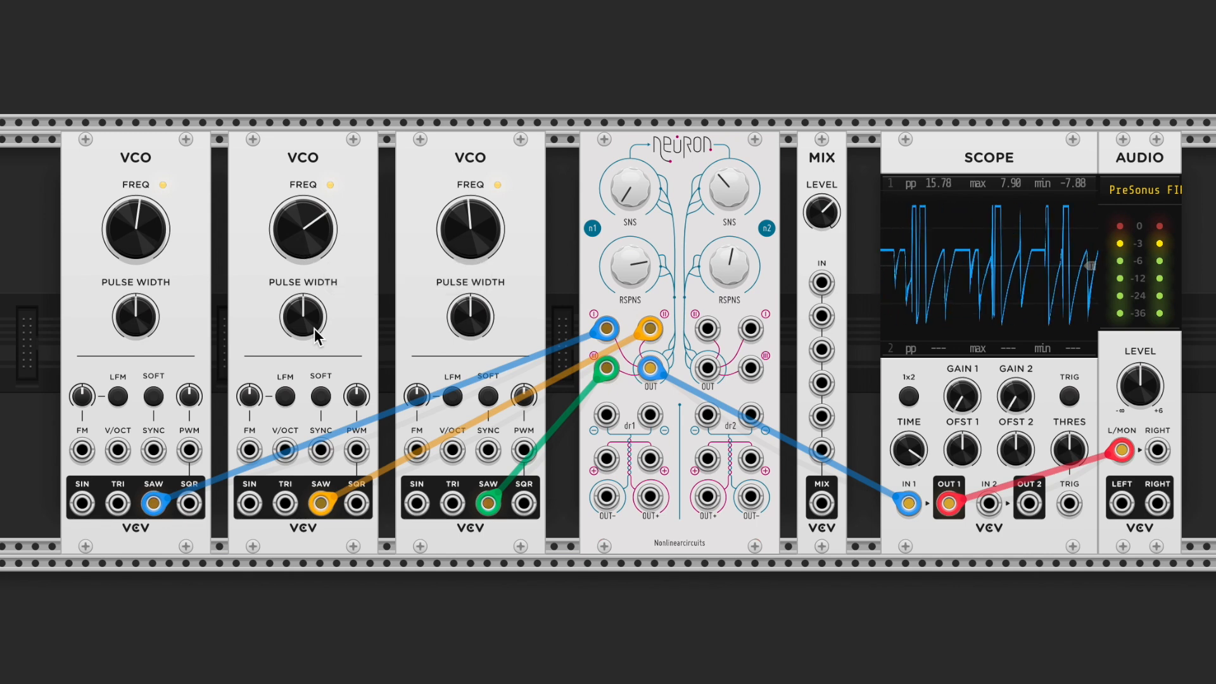
pyautogui.moveTo(1101, 455)
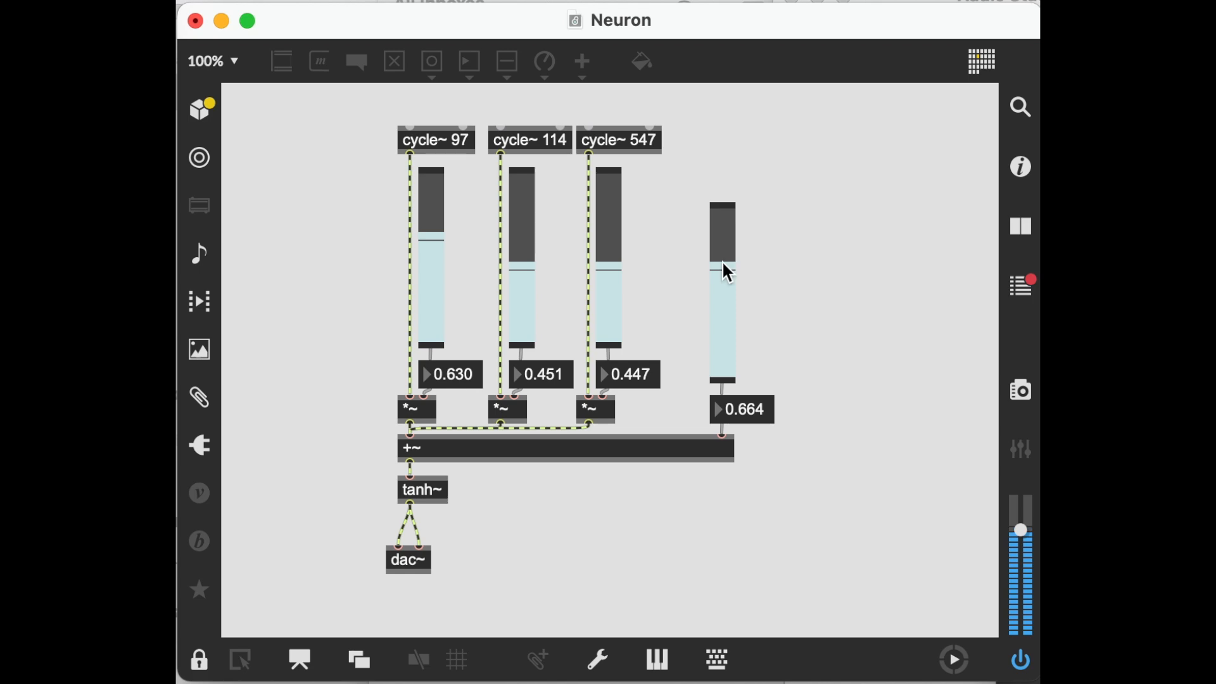
pyautogui.moveTo(819, 273)
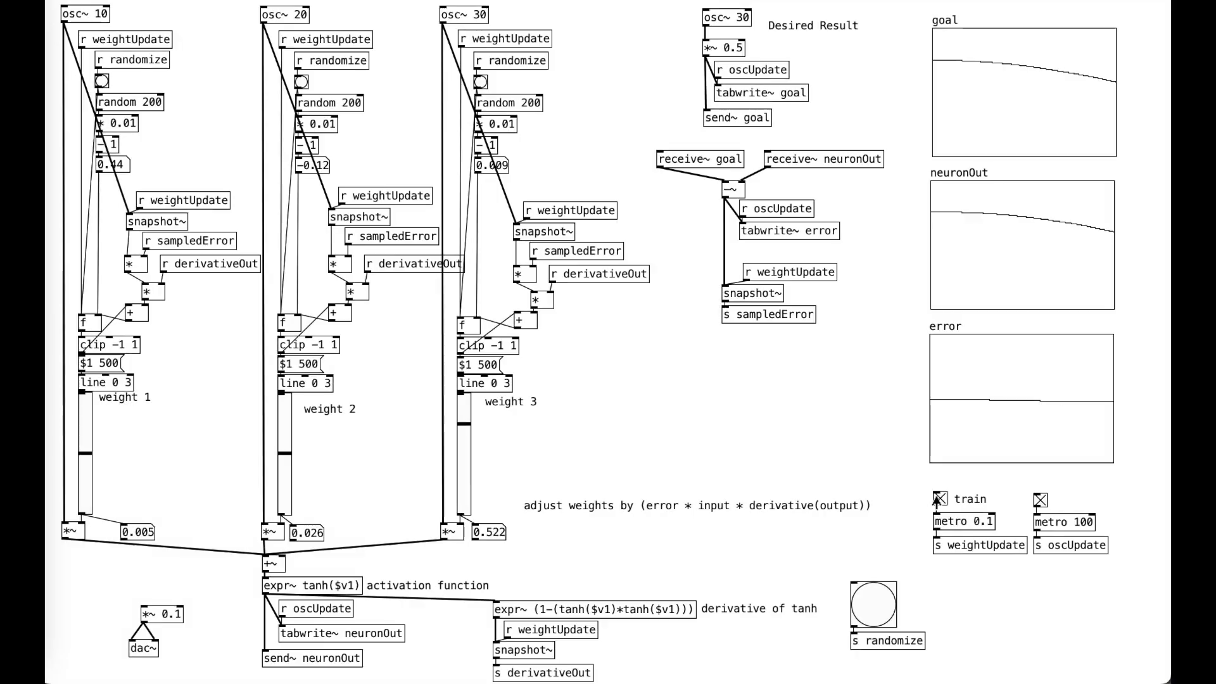
# - Randomize the three neuron weights and switch training back on
pyautogui.click(939, 498)
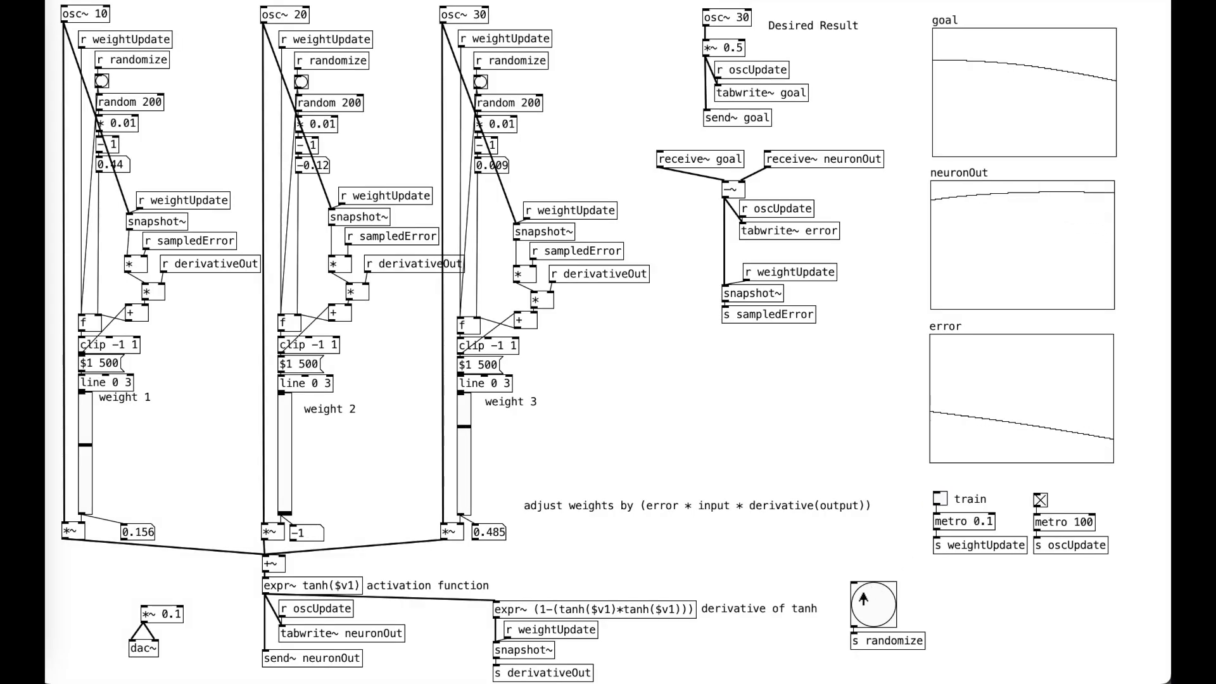
pyautogui.click(940, 498)
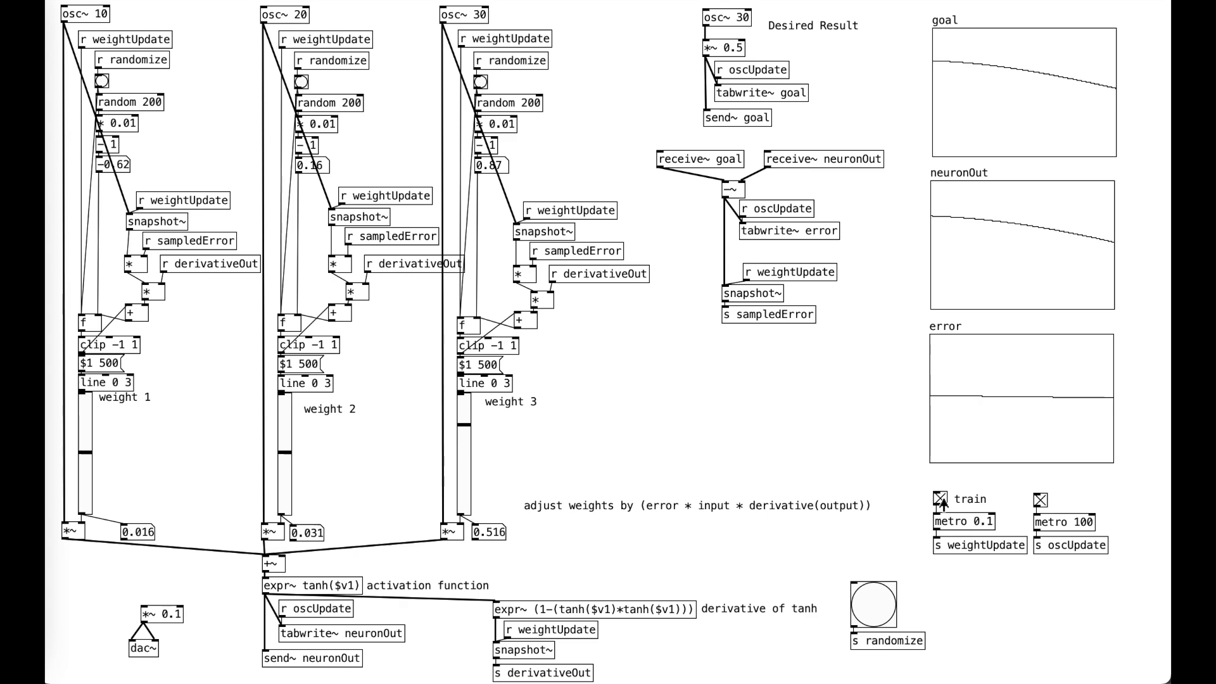